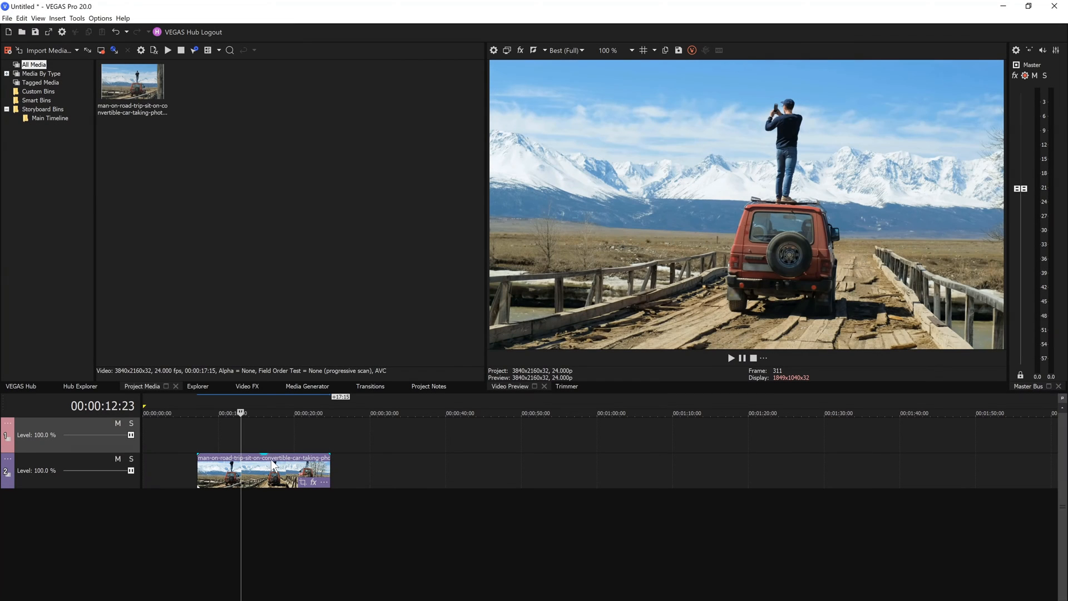
mouse_move(286, 443)
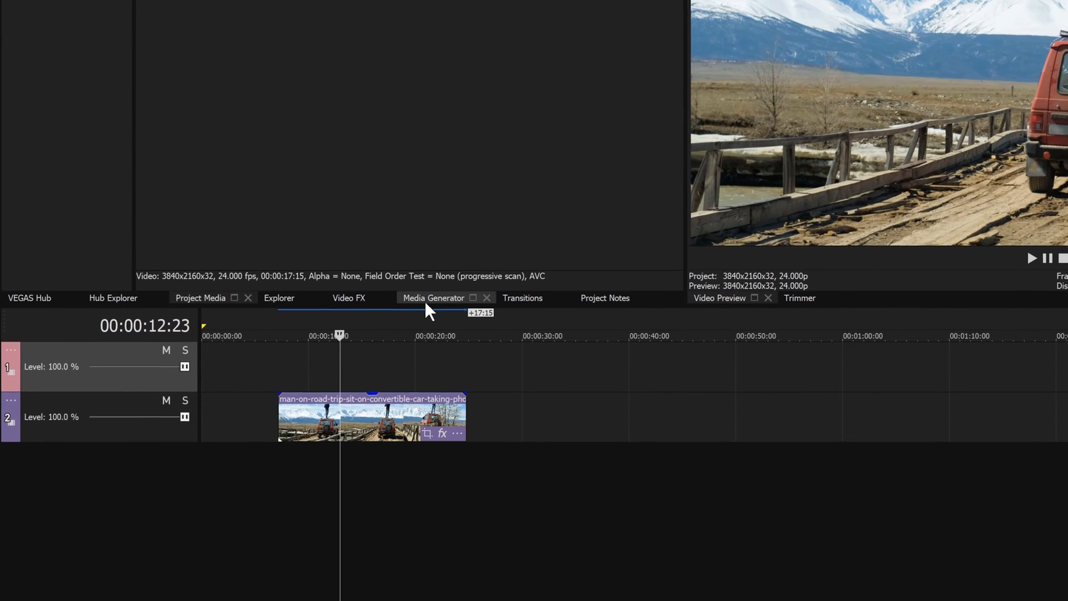
- Browse the Media Generators presets, viewing the Creative category then returning to Titles & Text
click(433, 298)
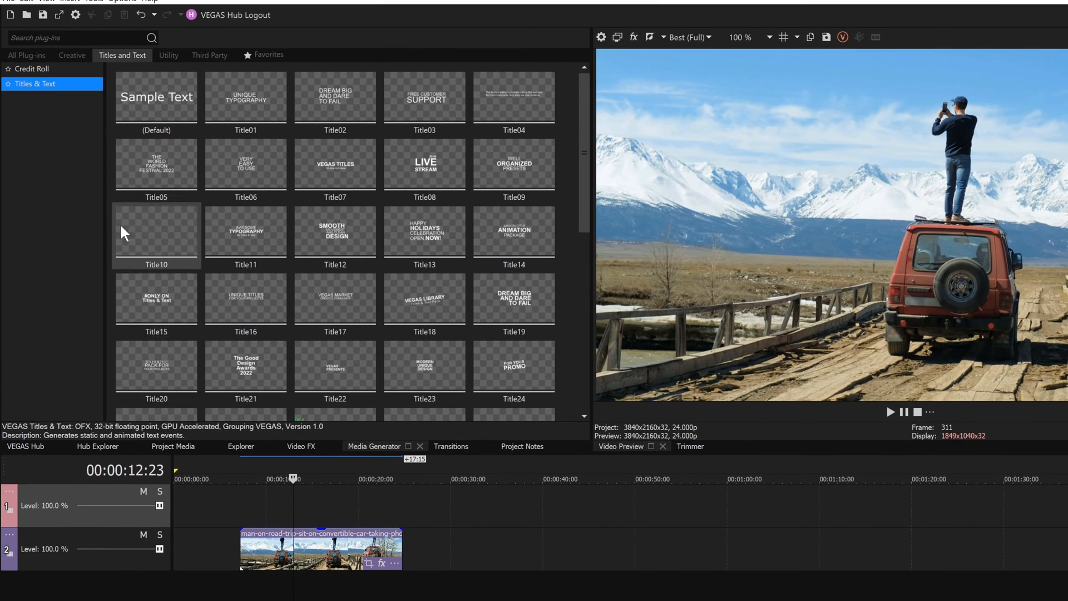
click(71, 56)
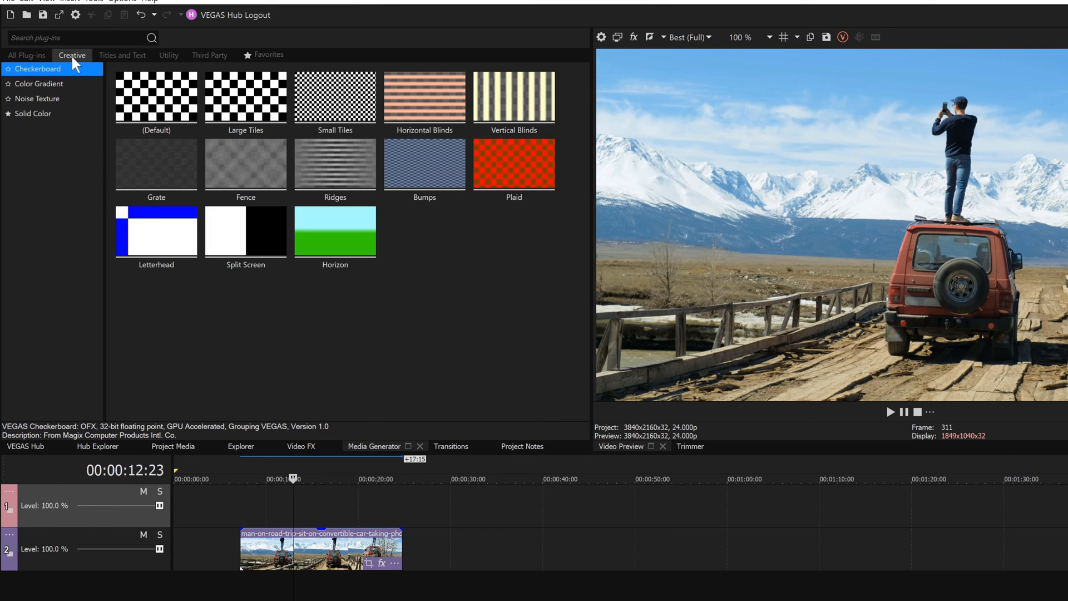
mouse_move(61, 115)
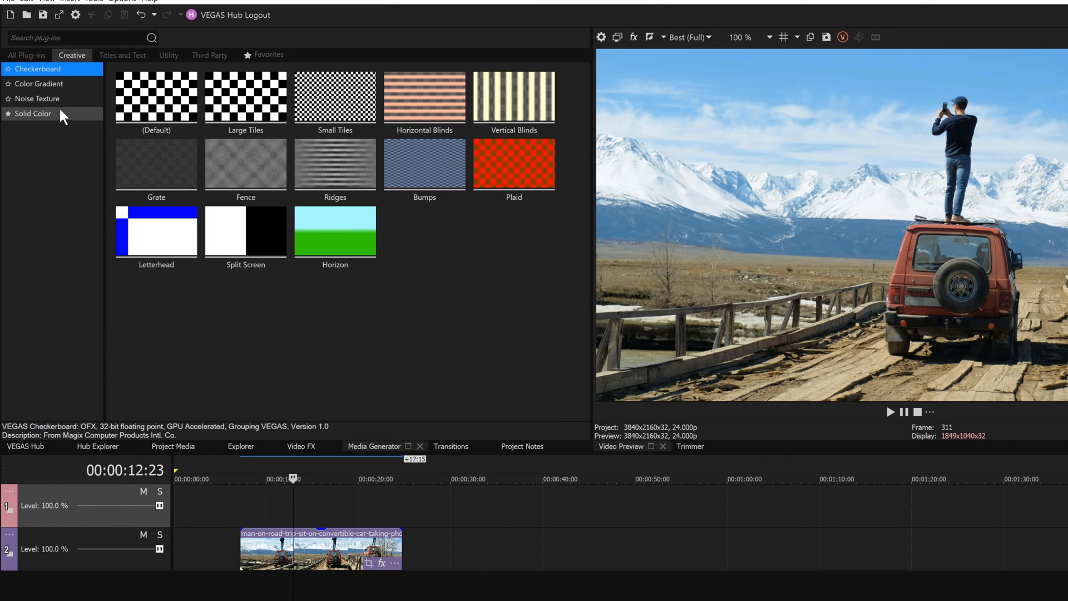
mouse_move(74, 81)
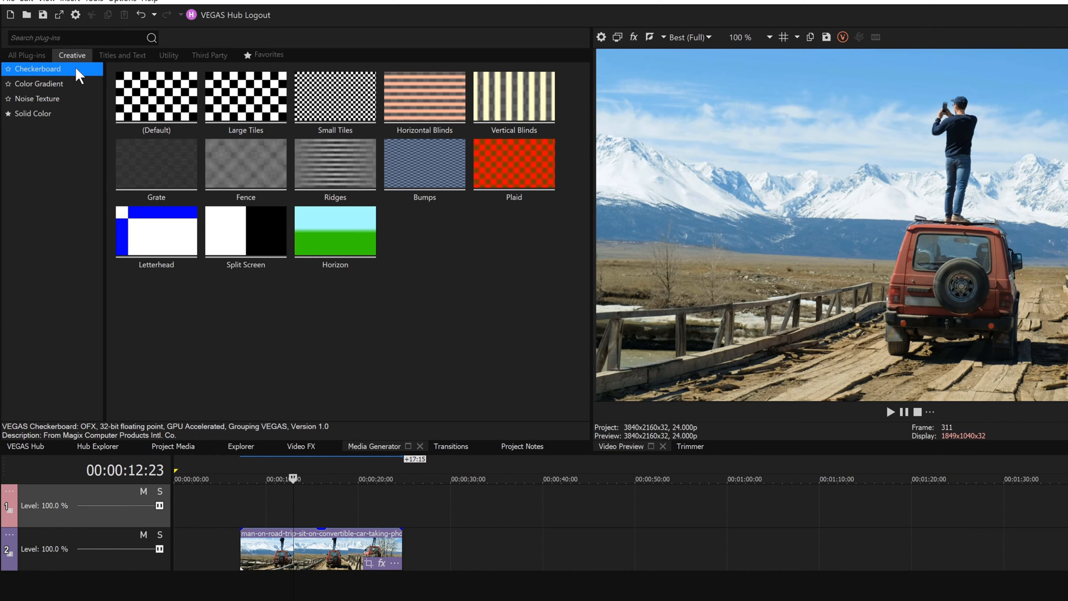
click(122, 56)
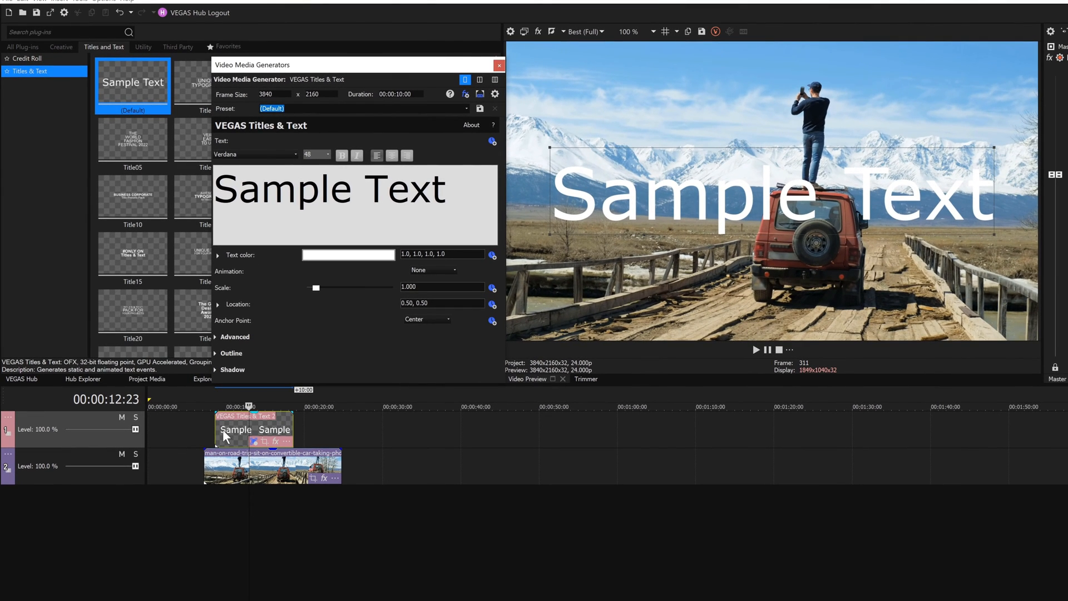
mouse_move(211, 439)
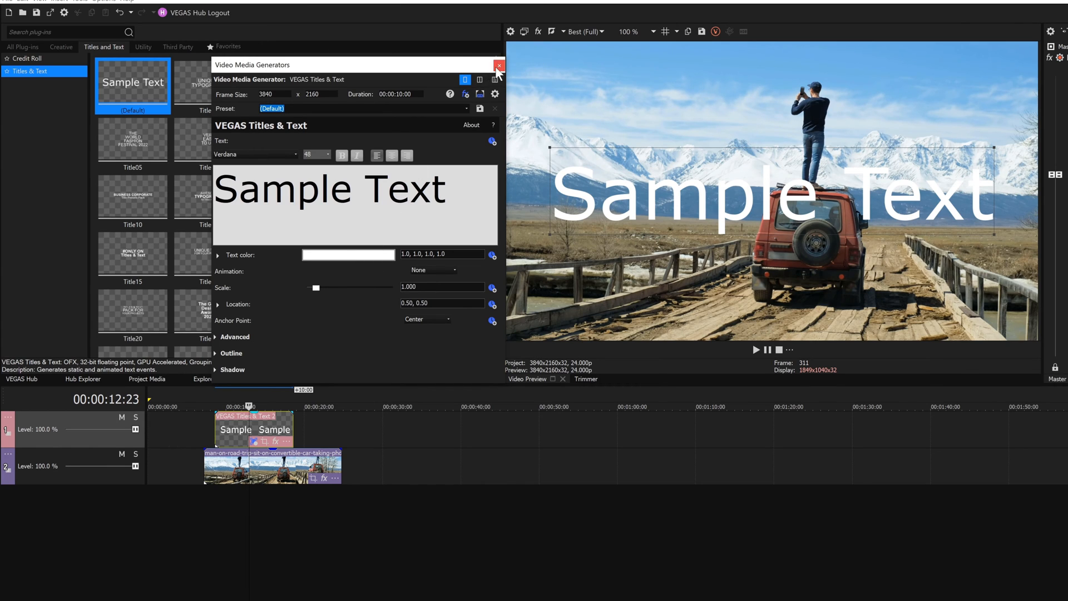
- Set the Sample Text title to the Toledo font at size 20
click(500, 64)
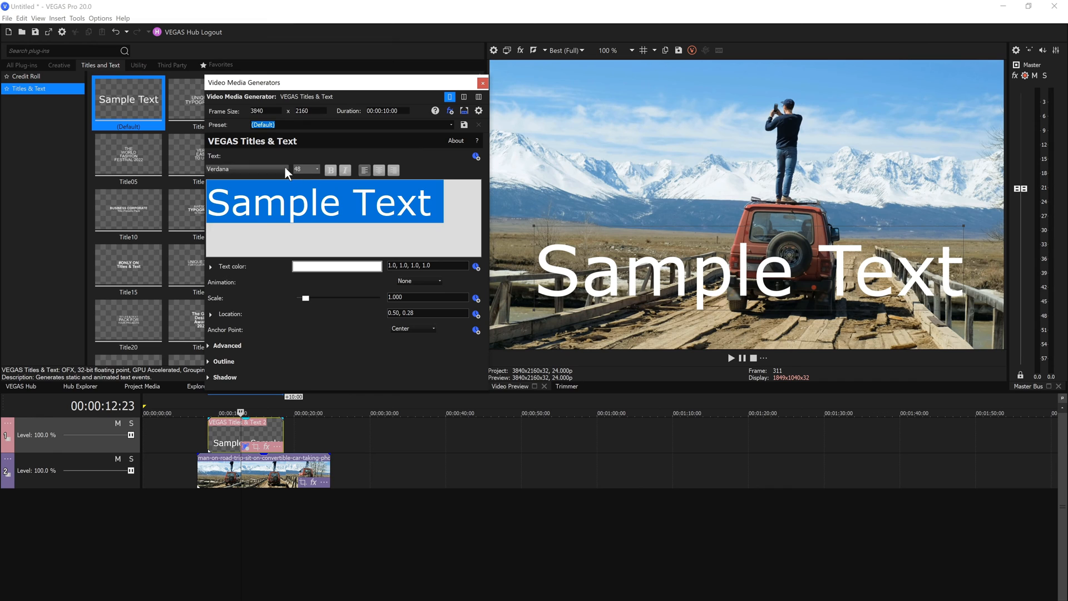
click(245, 169)
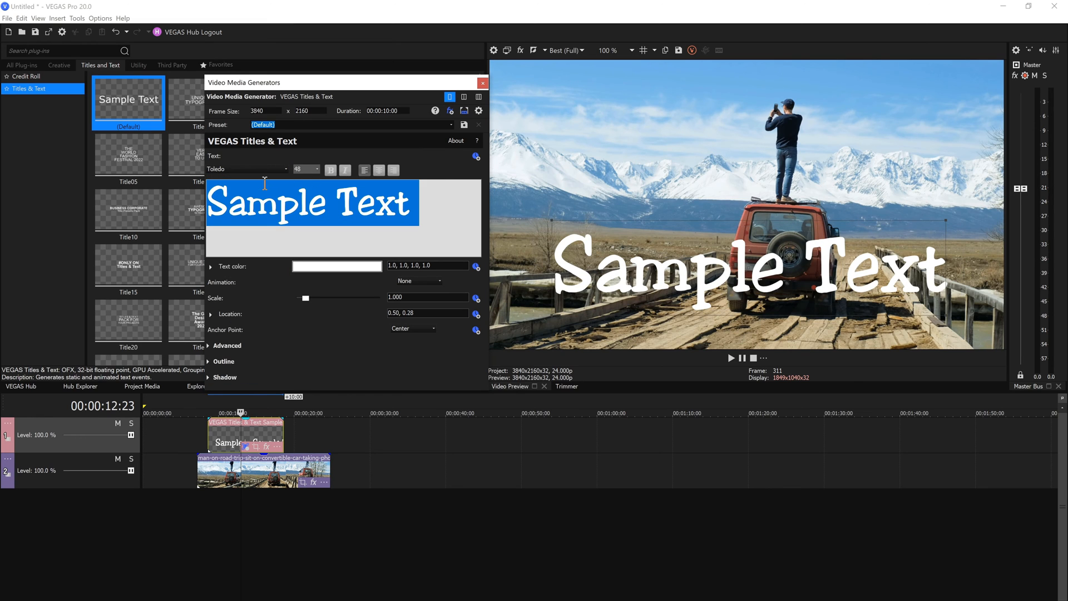
click(315, 169)
text(20)
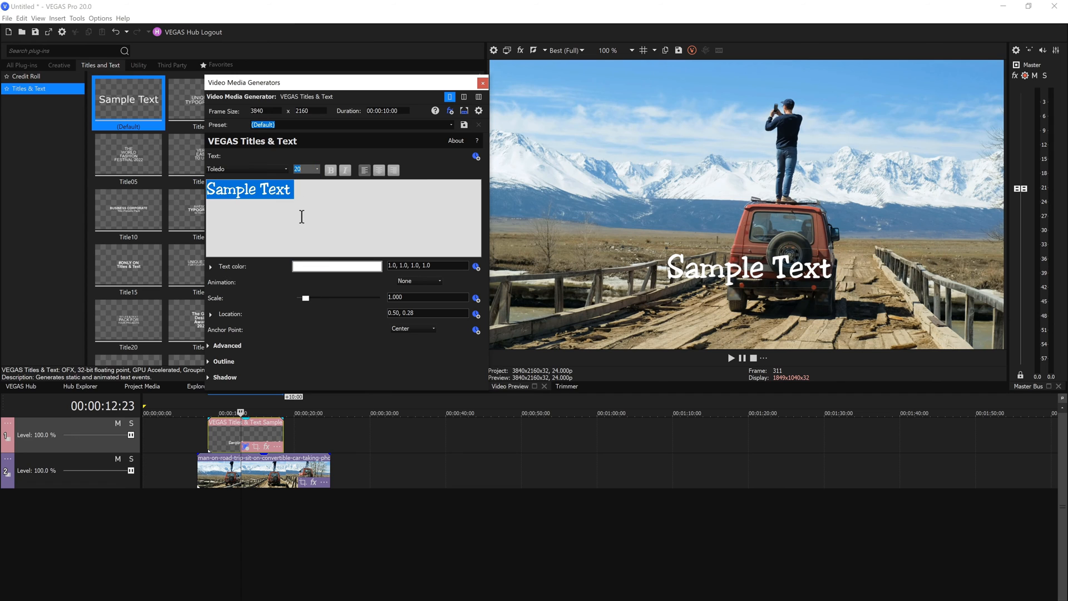
click(336, 266)
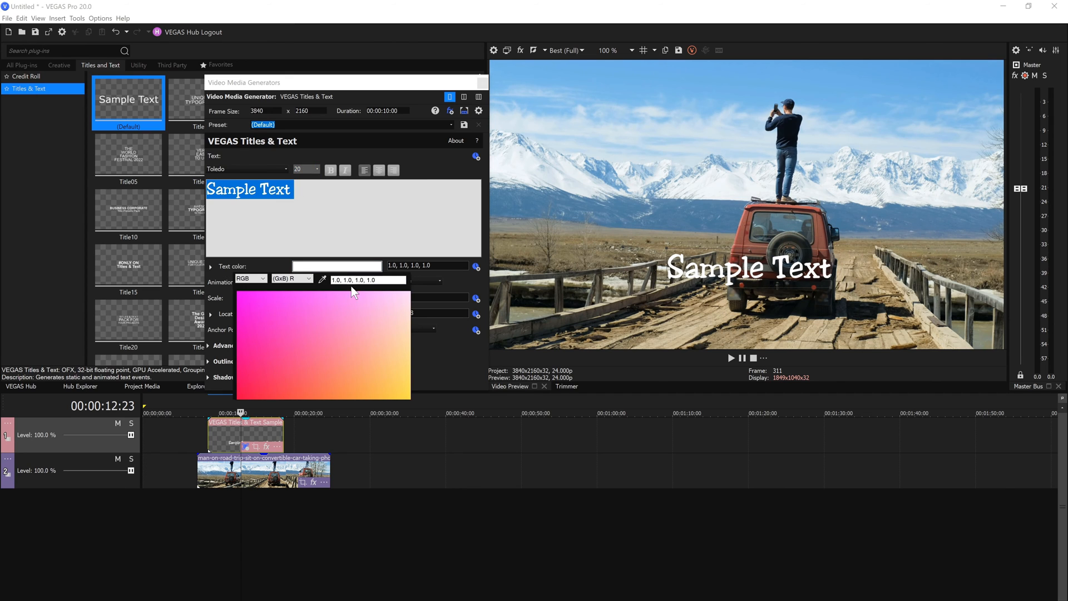
- Color the title text light blue after trying orange, and play back to preview it
click(396, 381)
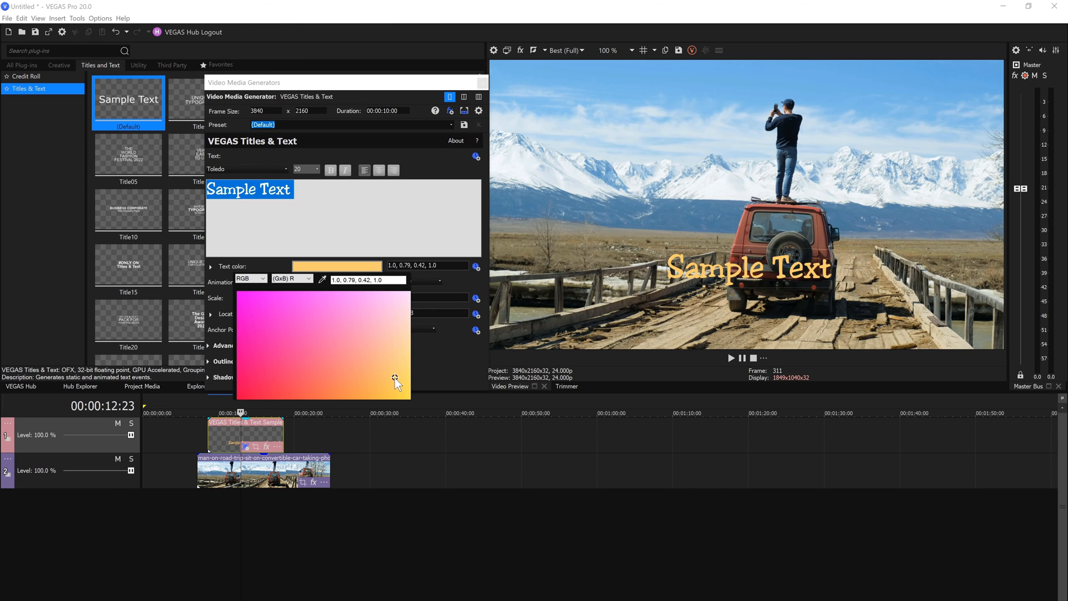
mouse_move(325, 283)
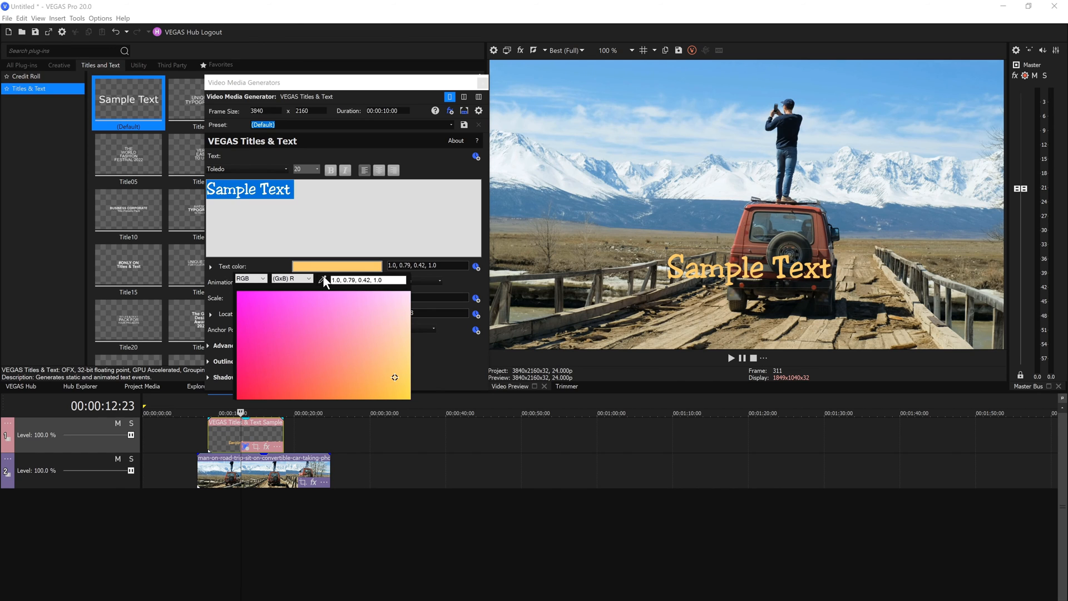
mouse_move(714, 187)
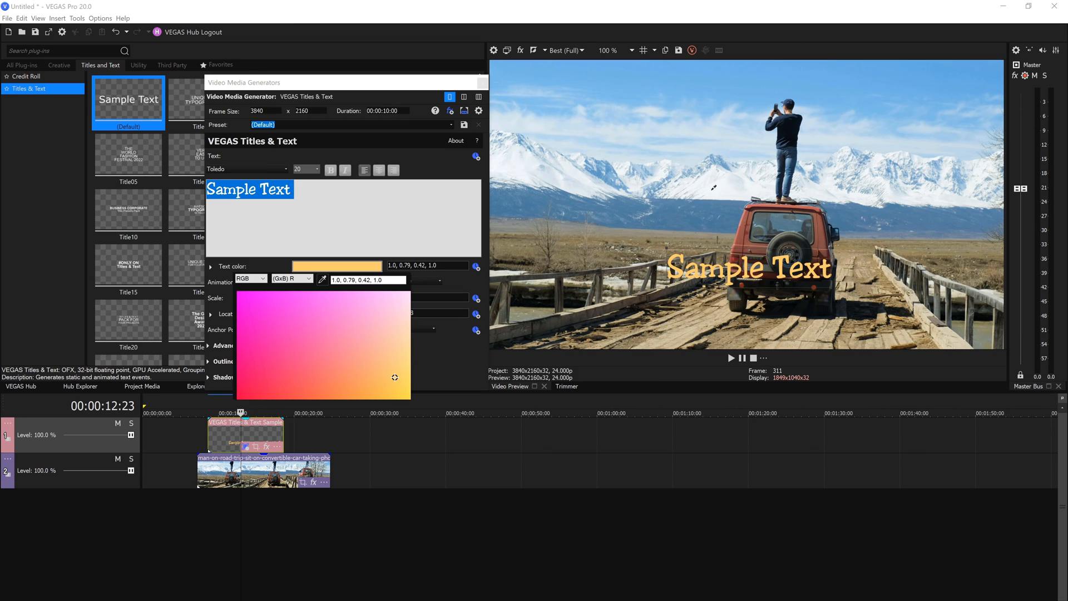
click(374, 307)
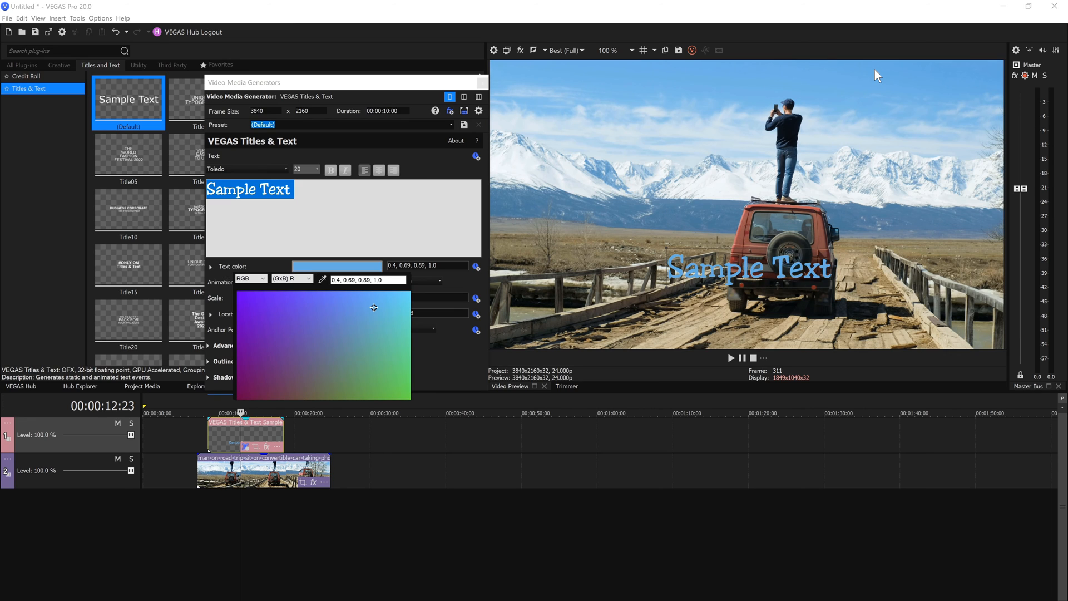
mouse_move(649, 219)
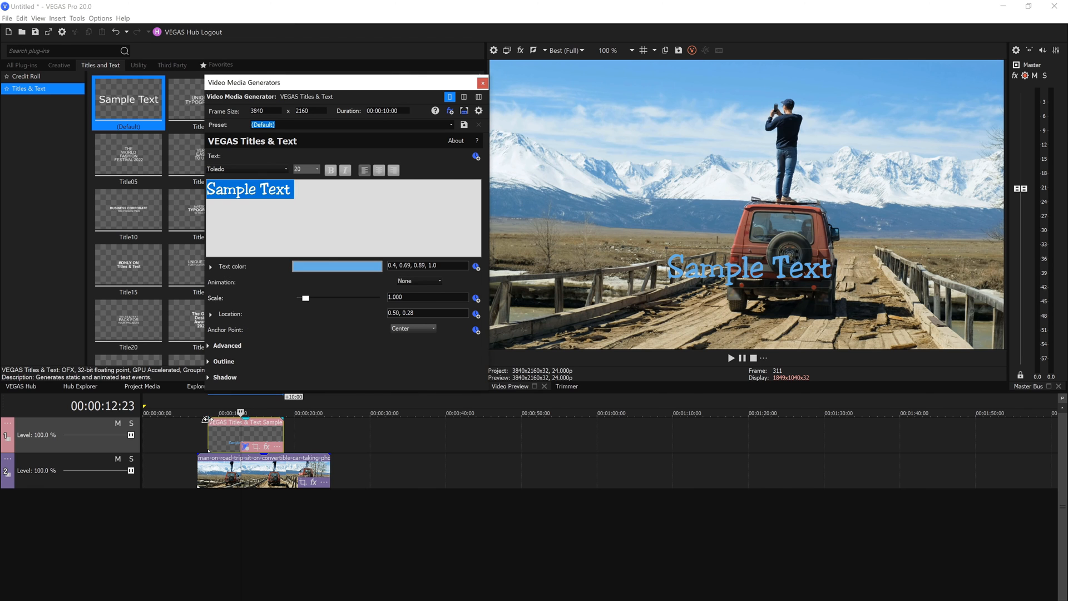
click(730, 357)
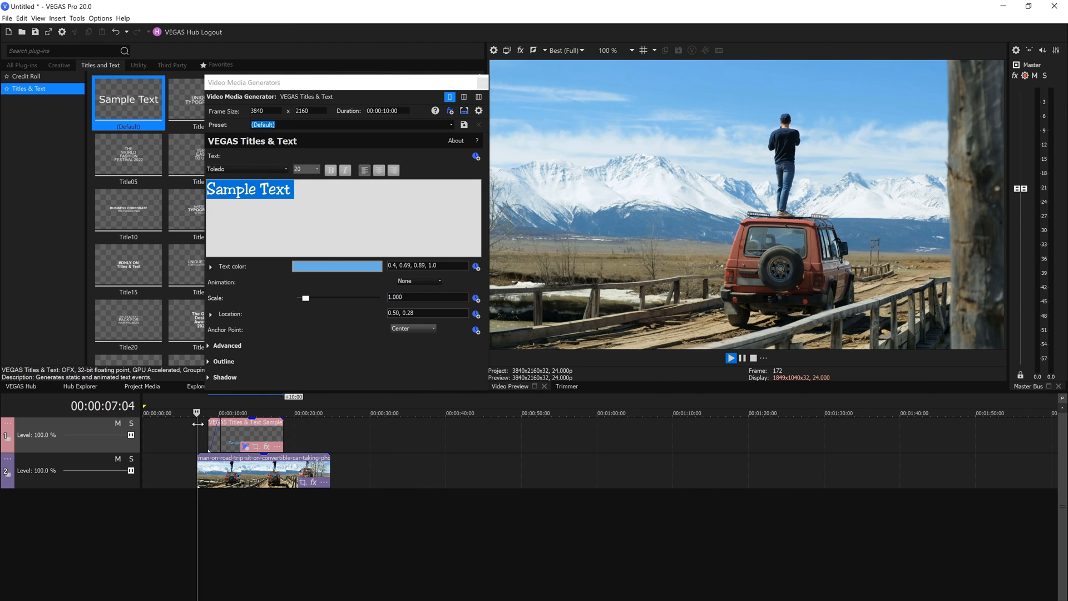